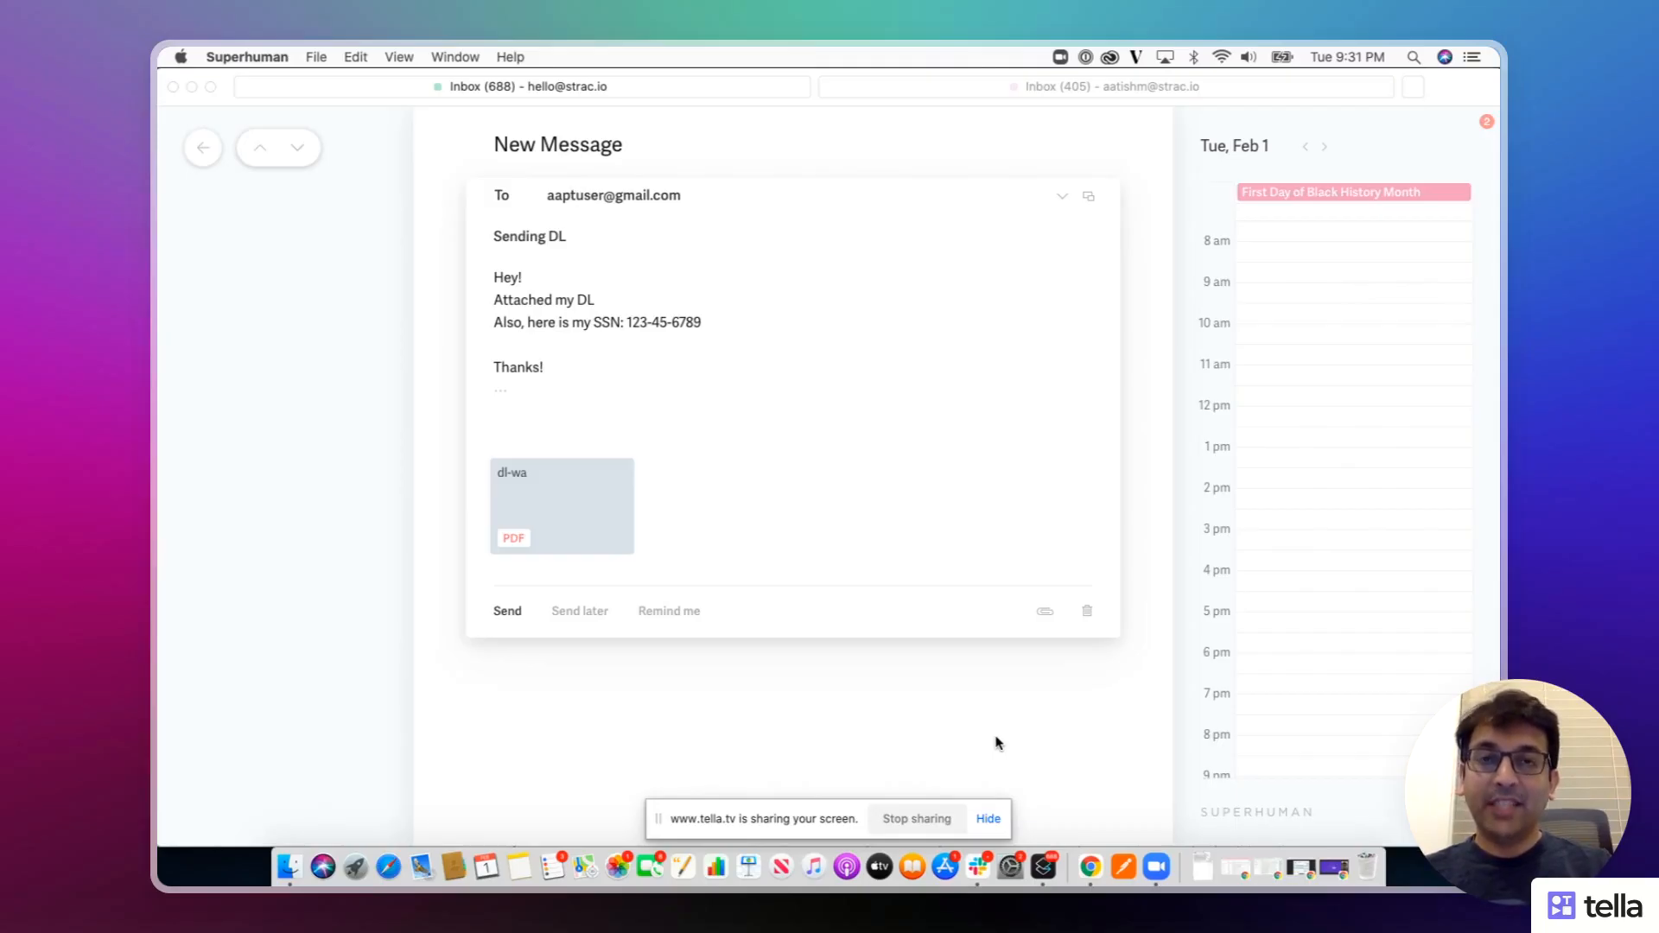
{"action": "mouse_move", "coordinate": [802, 415]}
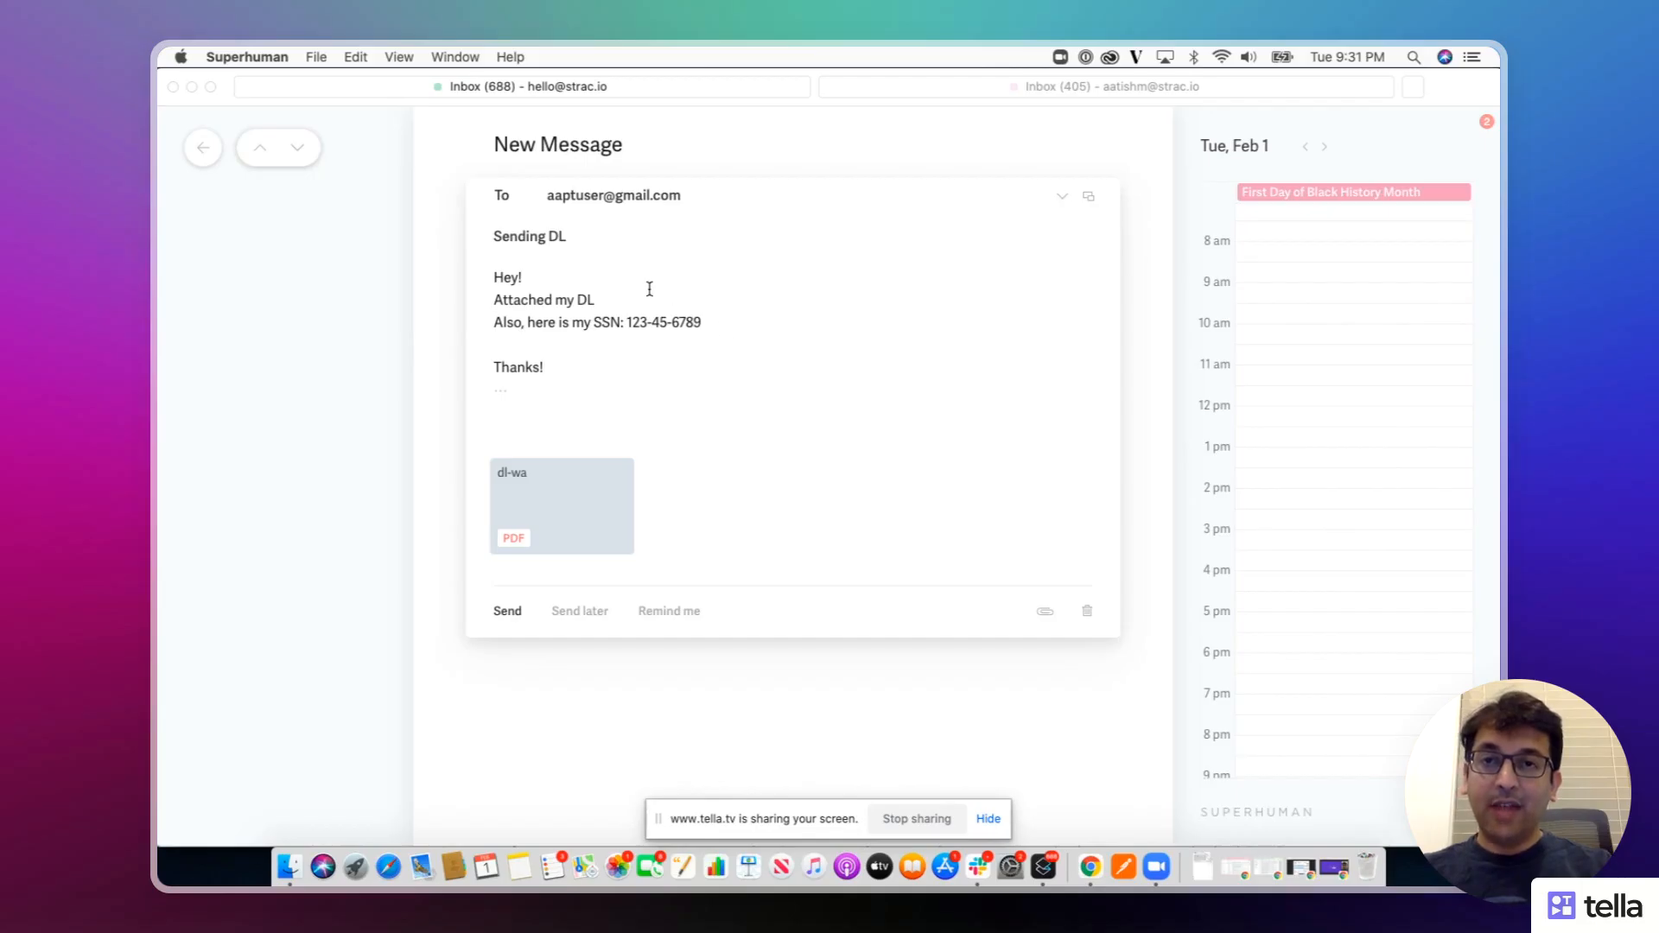
{"action": "mouse_move", "coordinate": [561, 498]}
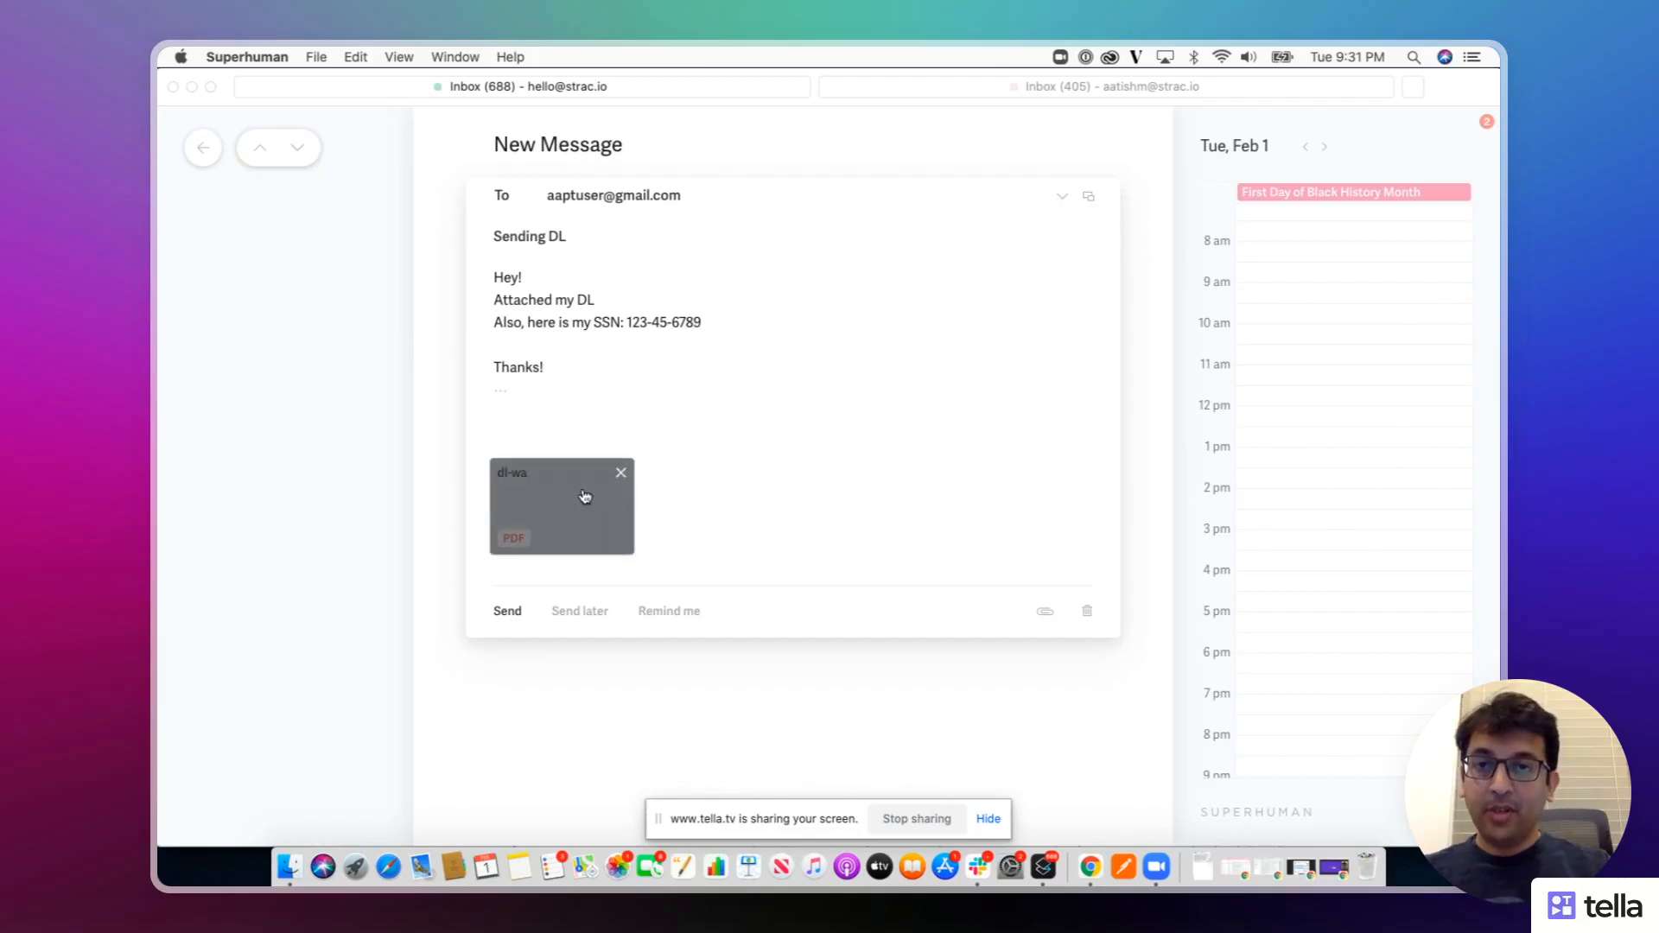
Step: Check the attached dl-wa.pdf license, then send the Sending DL email
{"action": "left_click", "coordinate": [562, 505]}
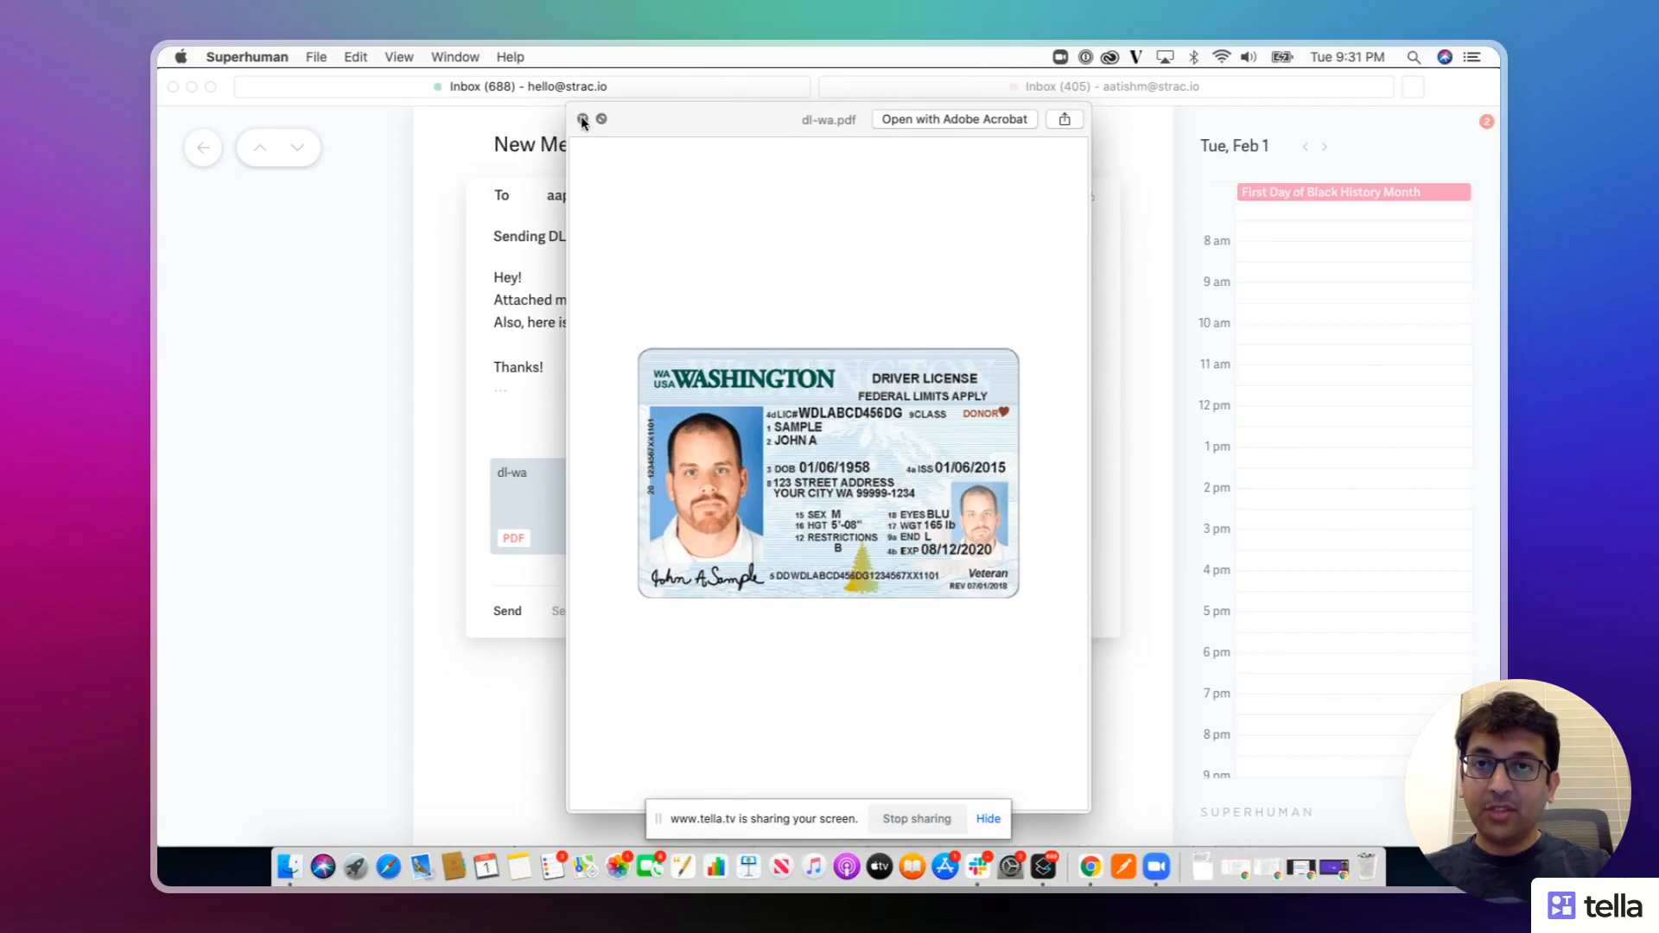
{"action": "left_click", "coordinate": [603, 118]}
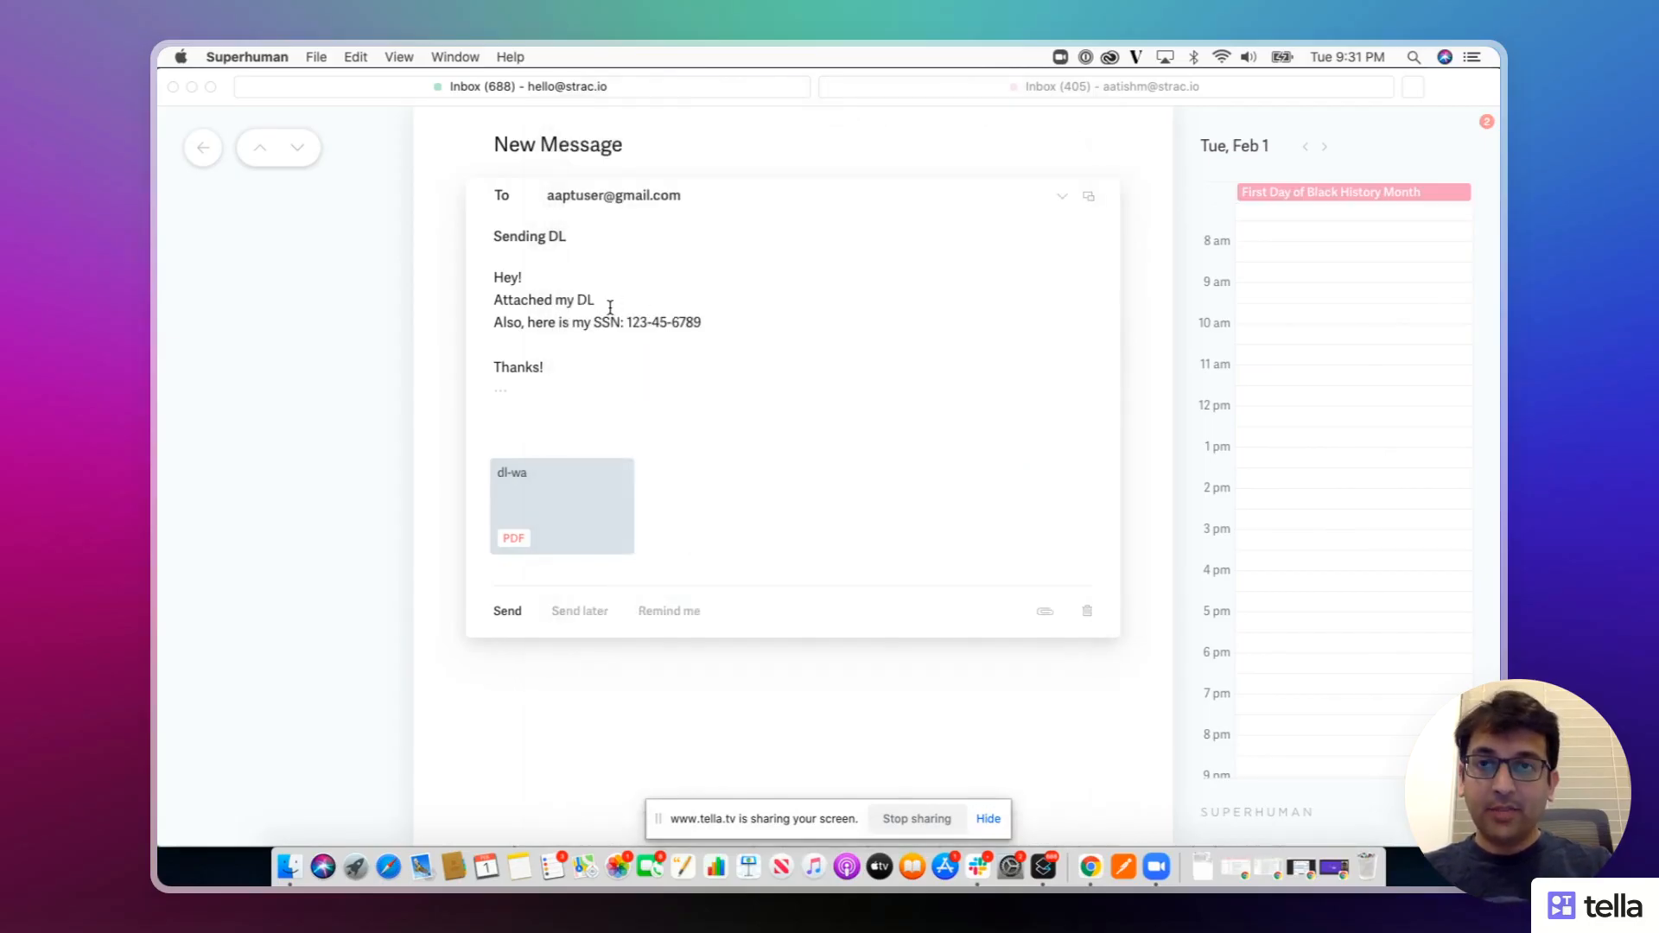
{"action": "left_click", "coordinate": [507, 611]}
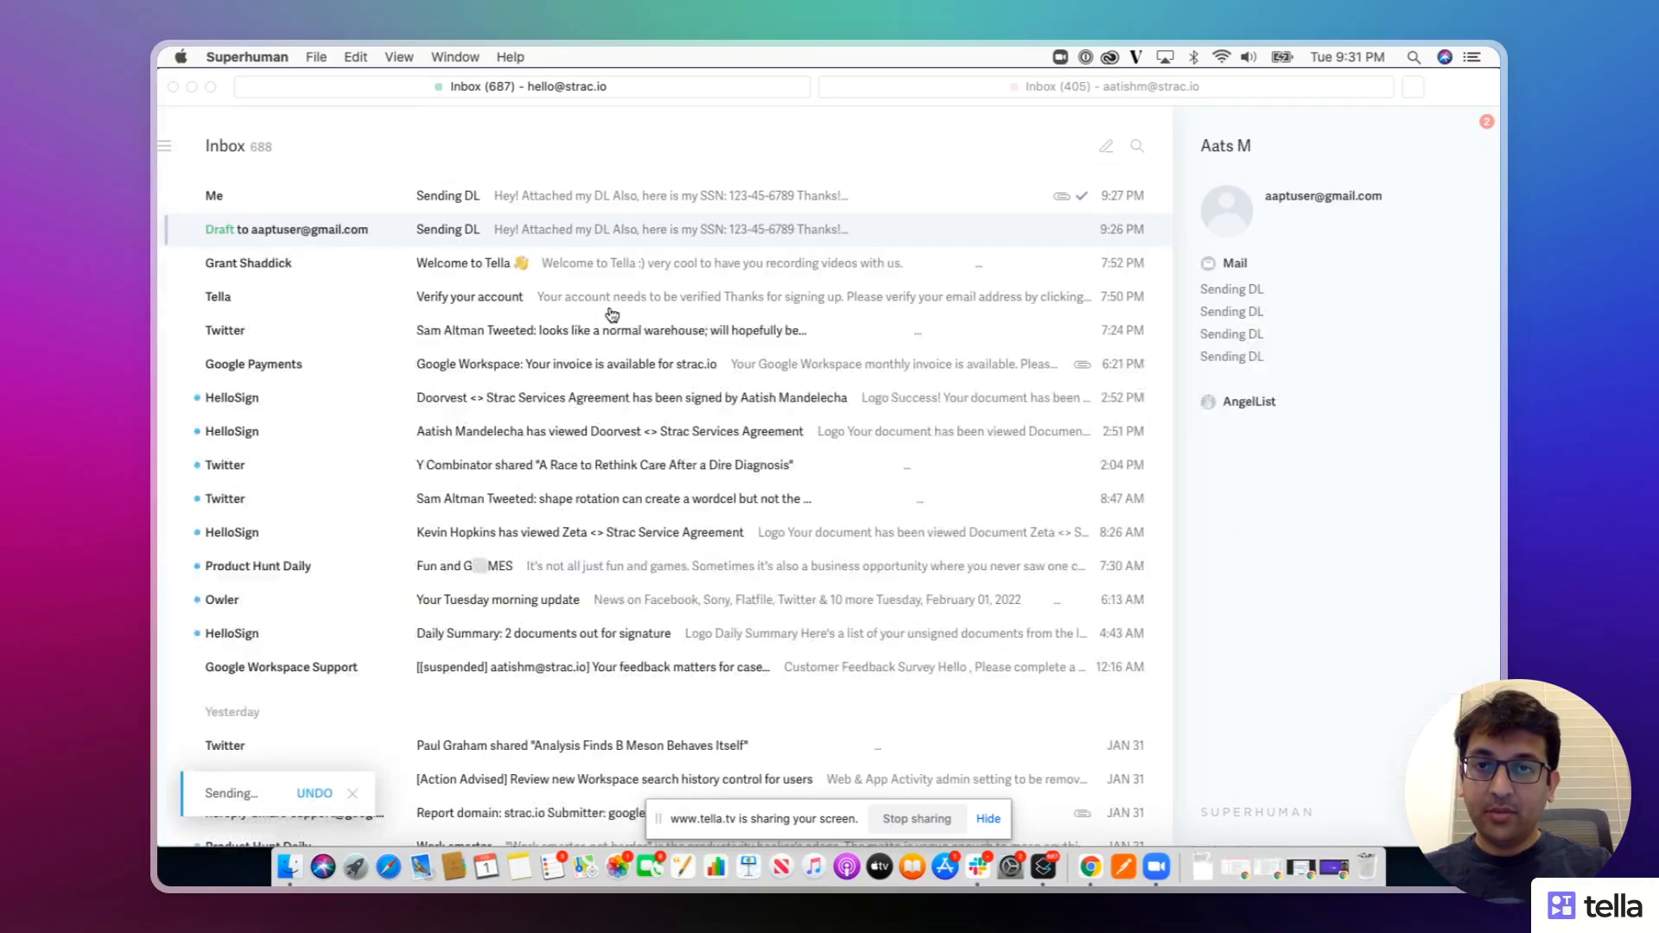
{"action": "left_click", "coordinate": [1087, 868]}
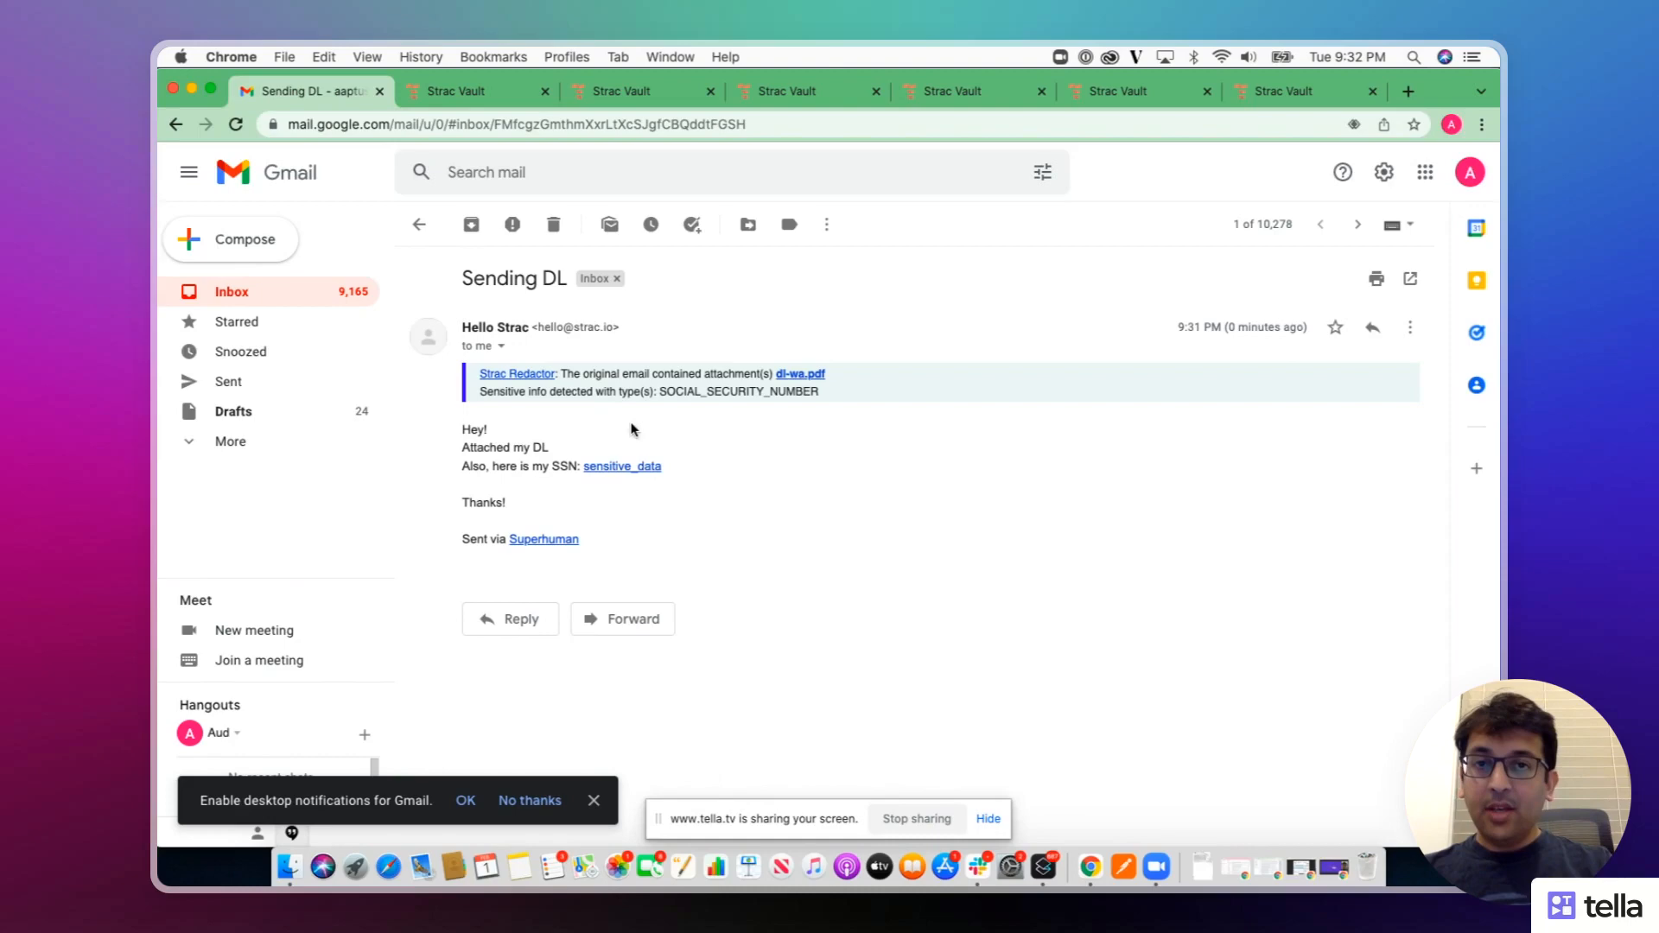
{"action": "mouse_move", "coordinate": [830, 382]}
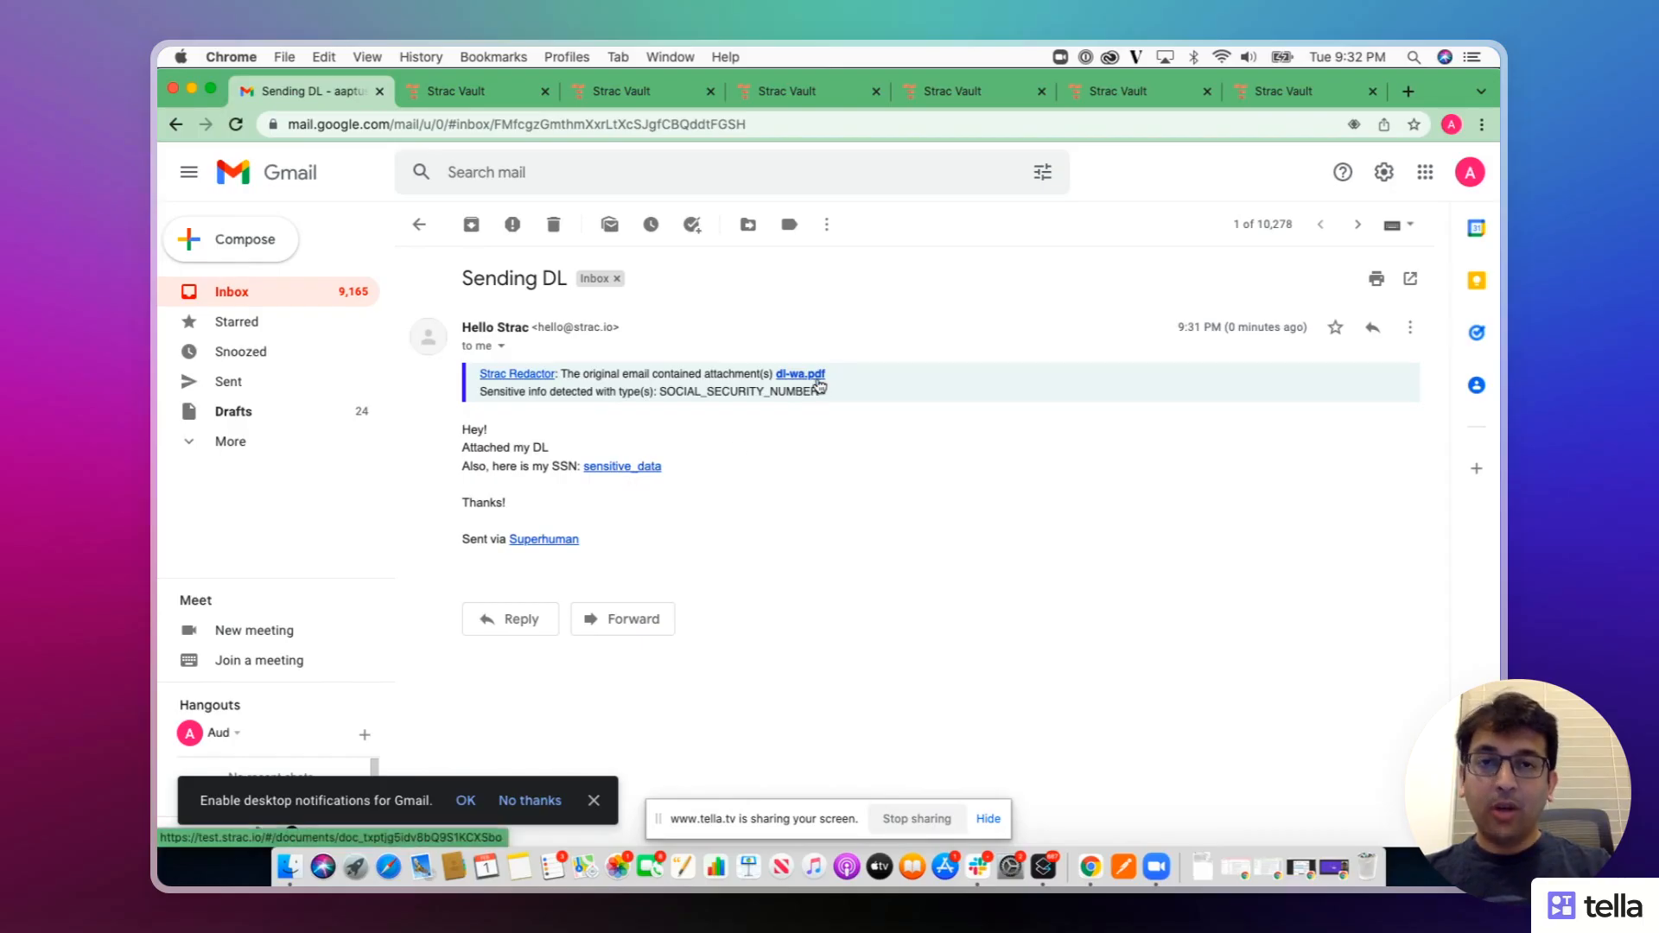
{"action": "mouse_move", "coordinate": [809, 381]}
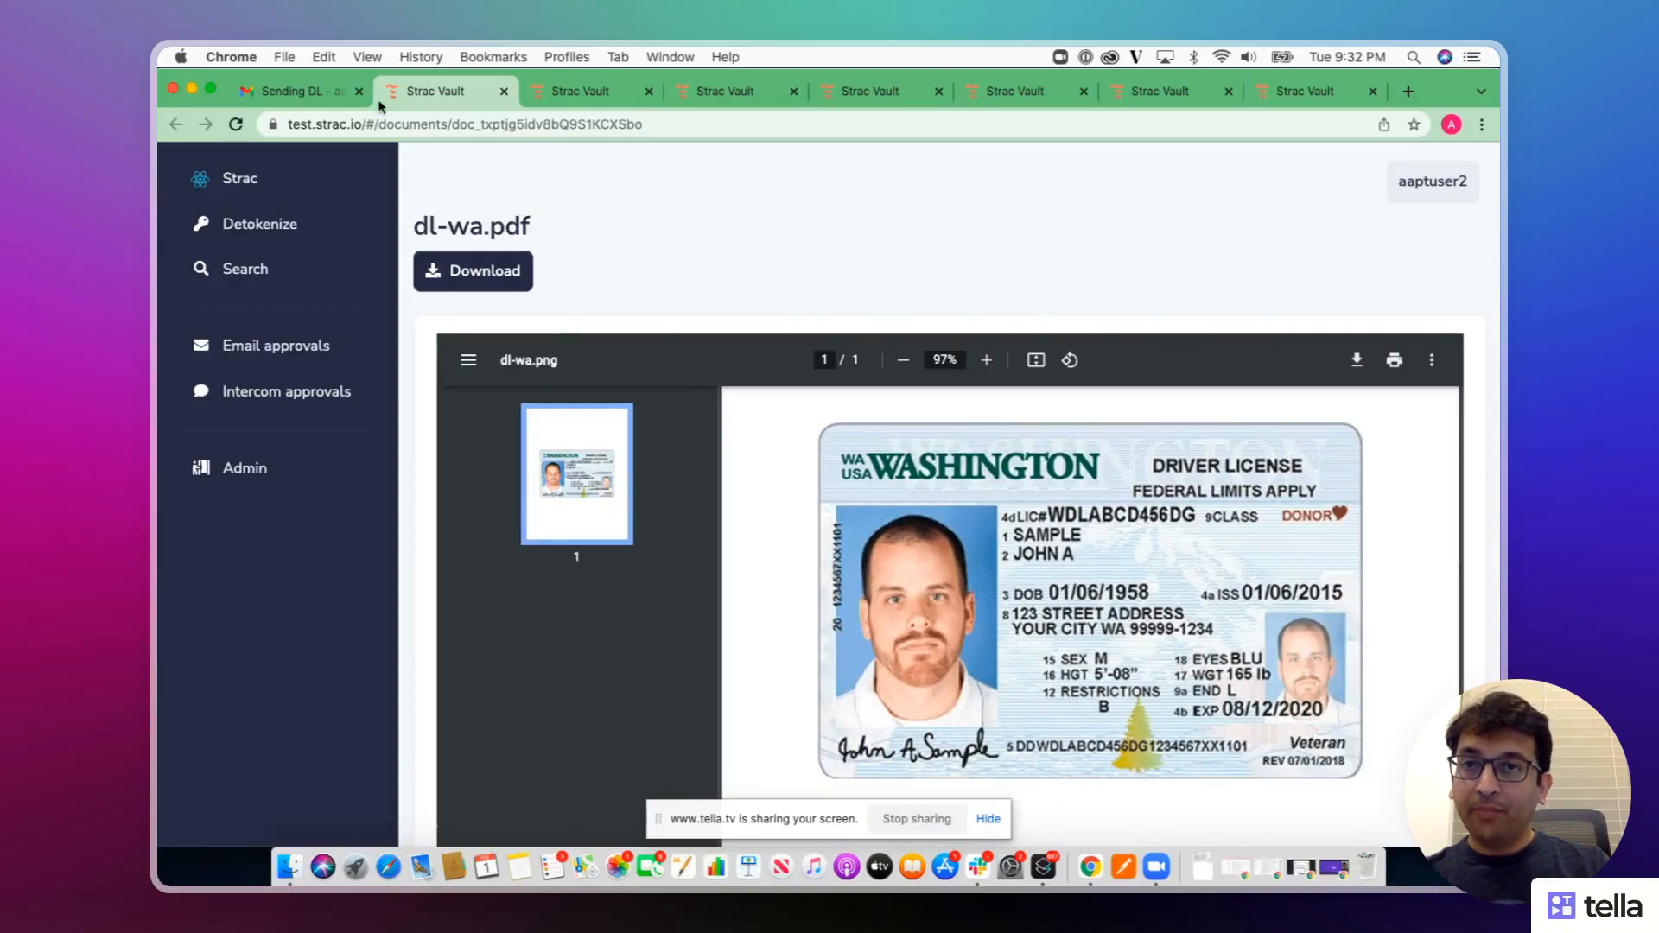
Step: Return to the received Sending DL email in Gmail after viewing the license
{"action": "left_click", "coordinate": [298, 91]}
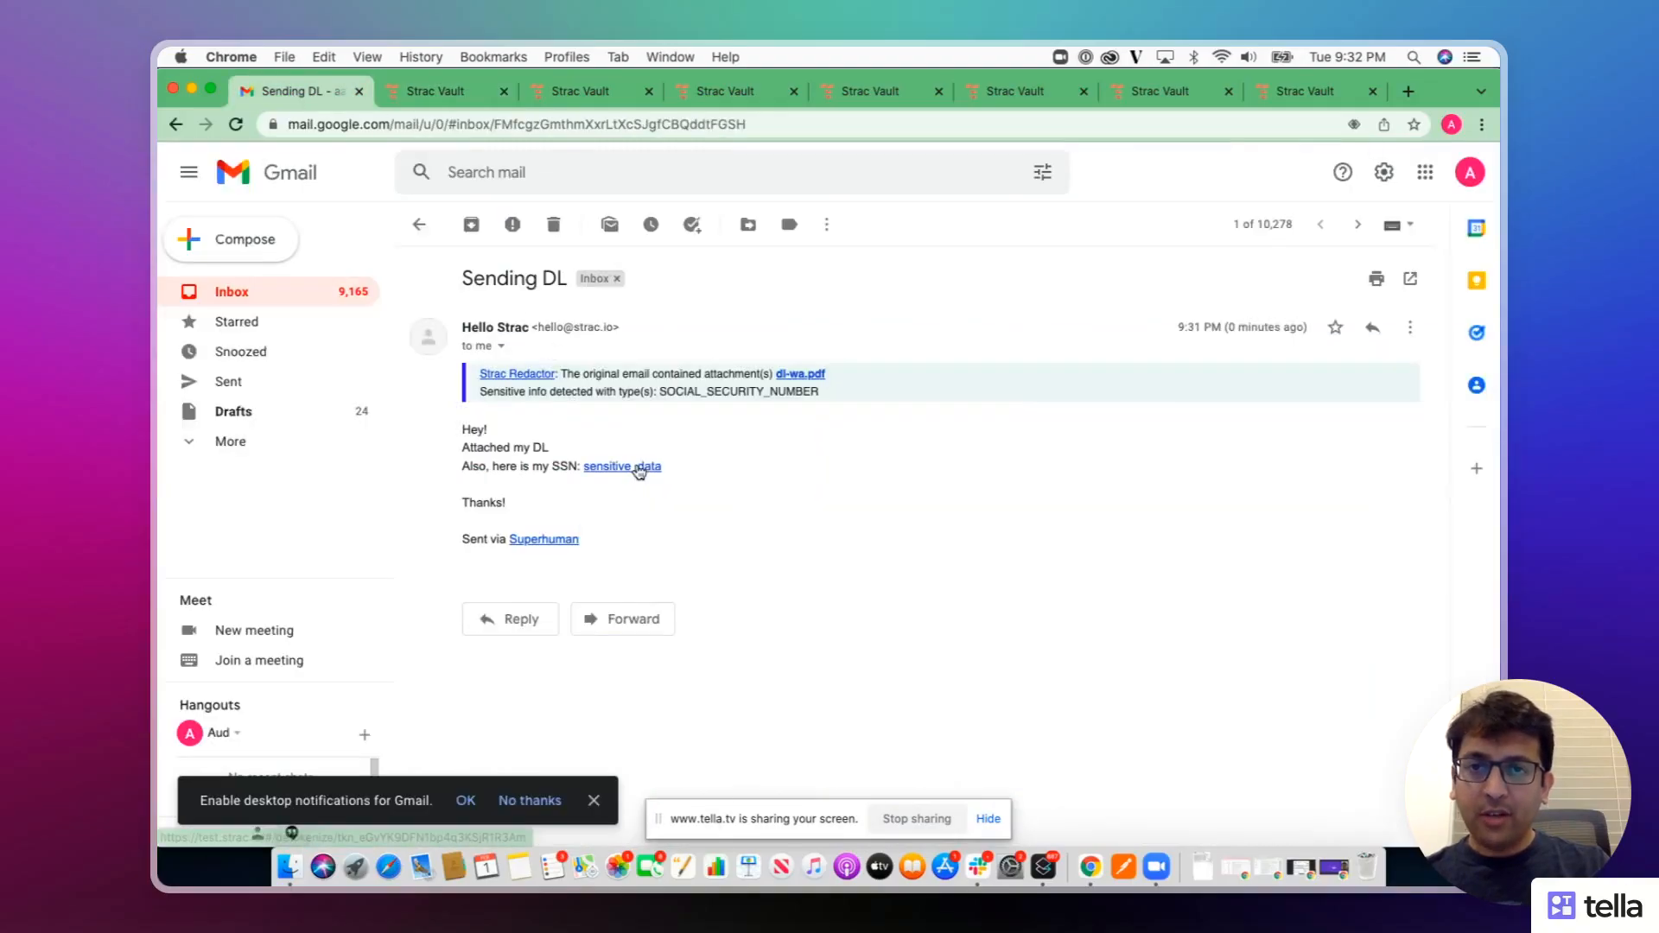
Step: Open the sensitive_data link to reveal SSN 123-45-6789, then return to Gmail
{"action": "left_click", "coordinate": [622, 466]}
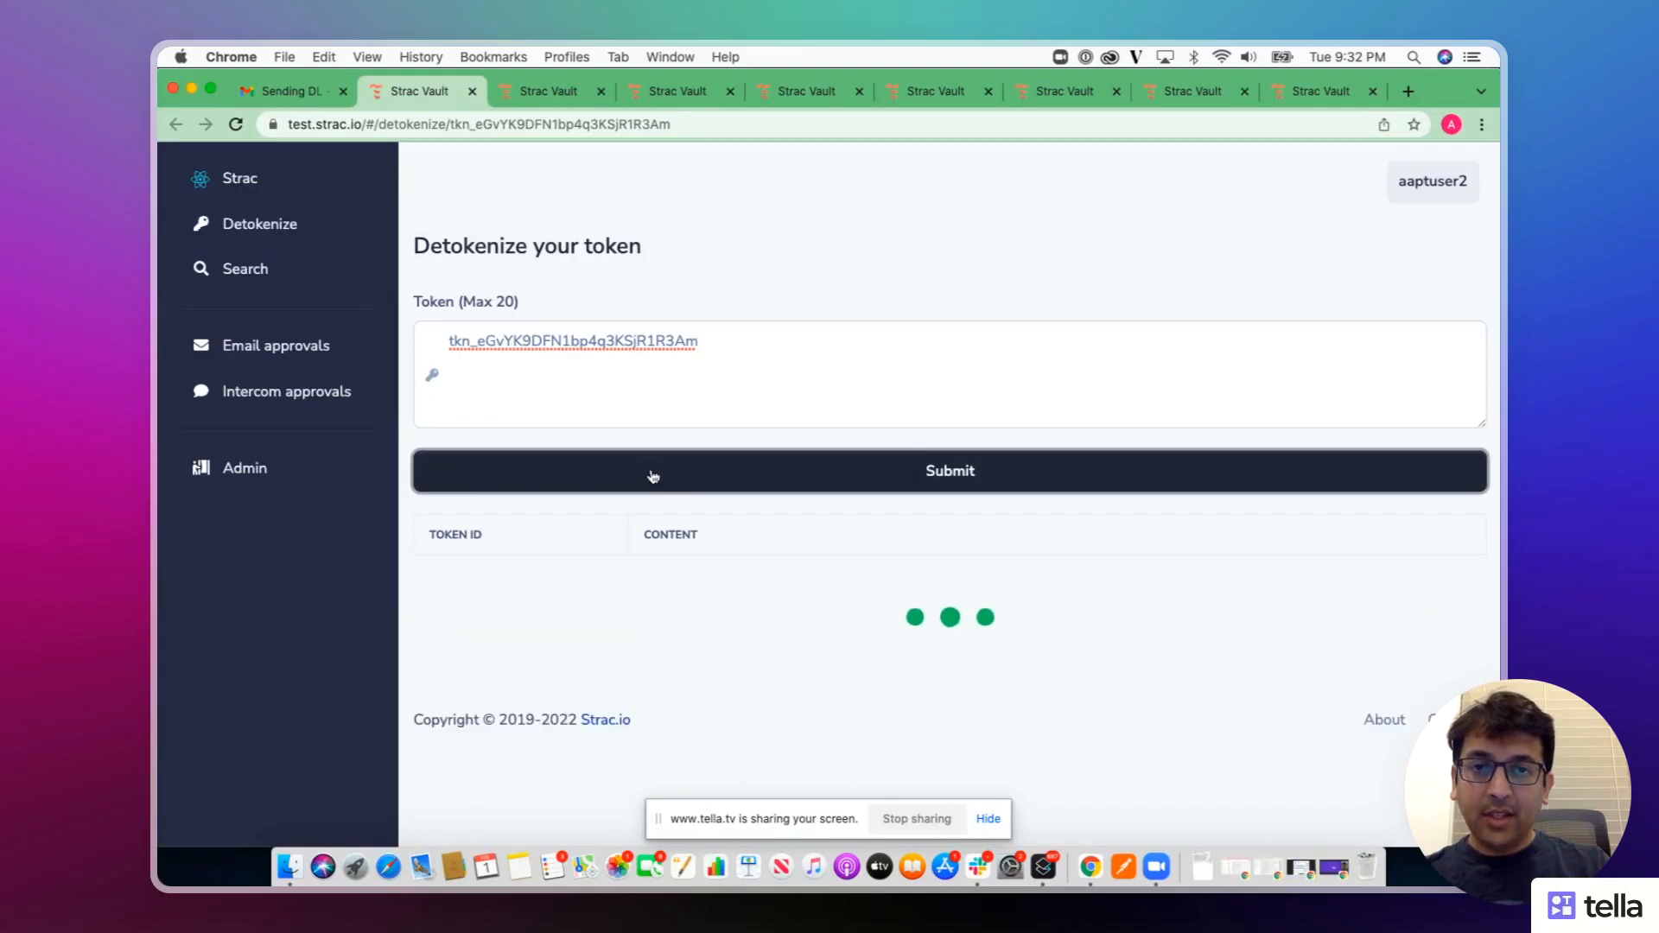
{"action": "mouse_move", "coordinate": [677, 573]}
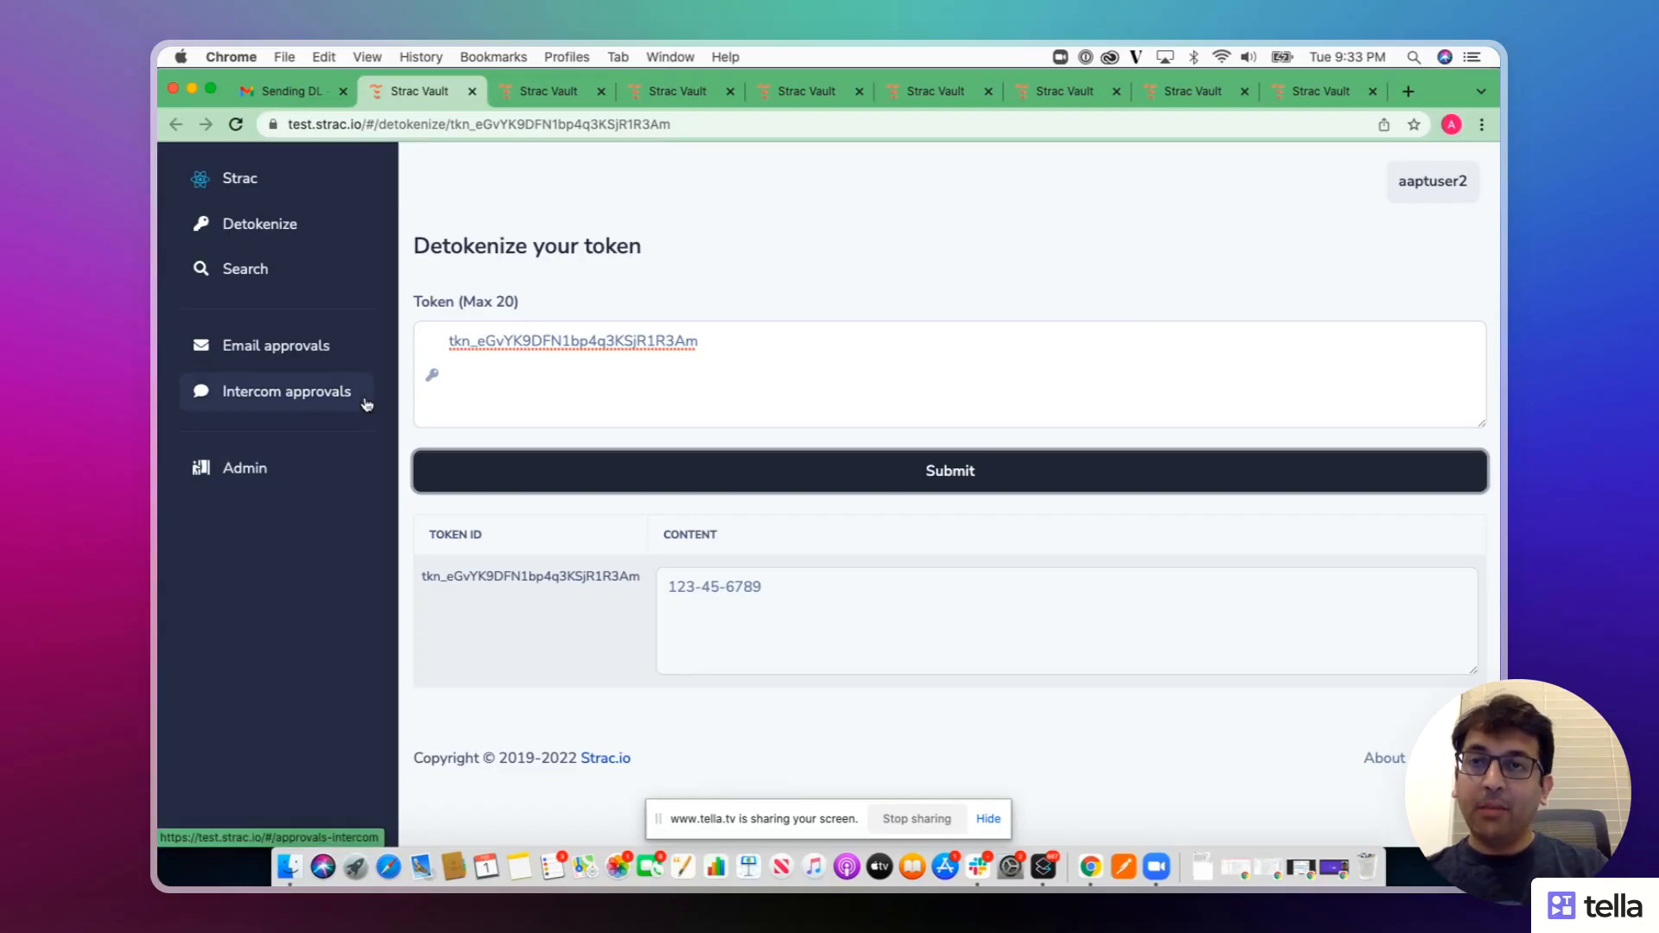
{"action": "left_click", "coordinate": [286, 90]}
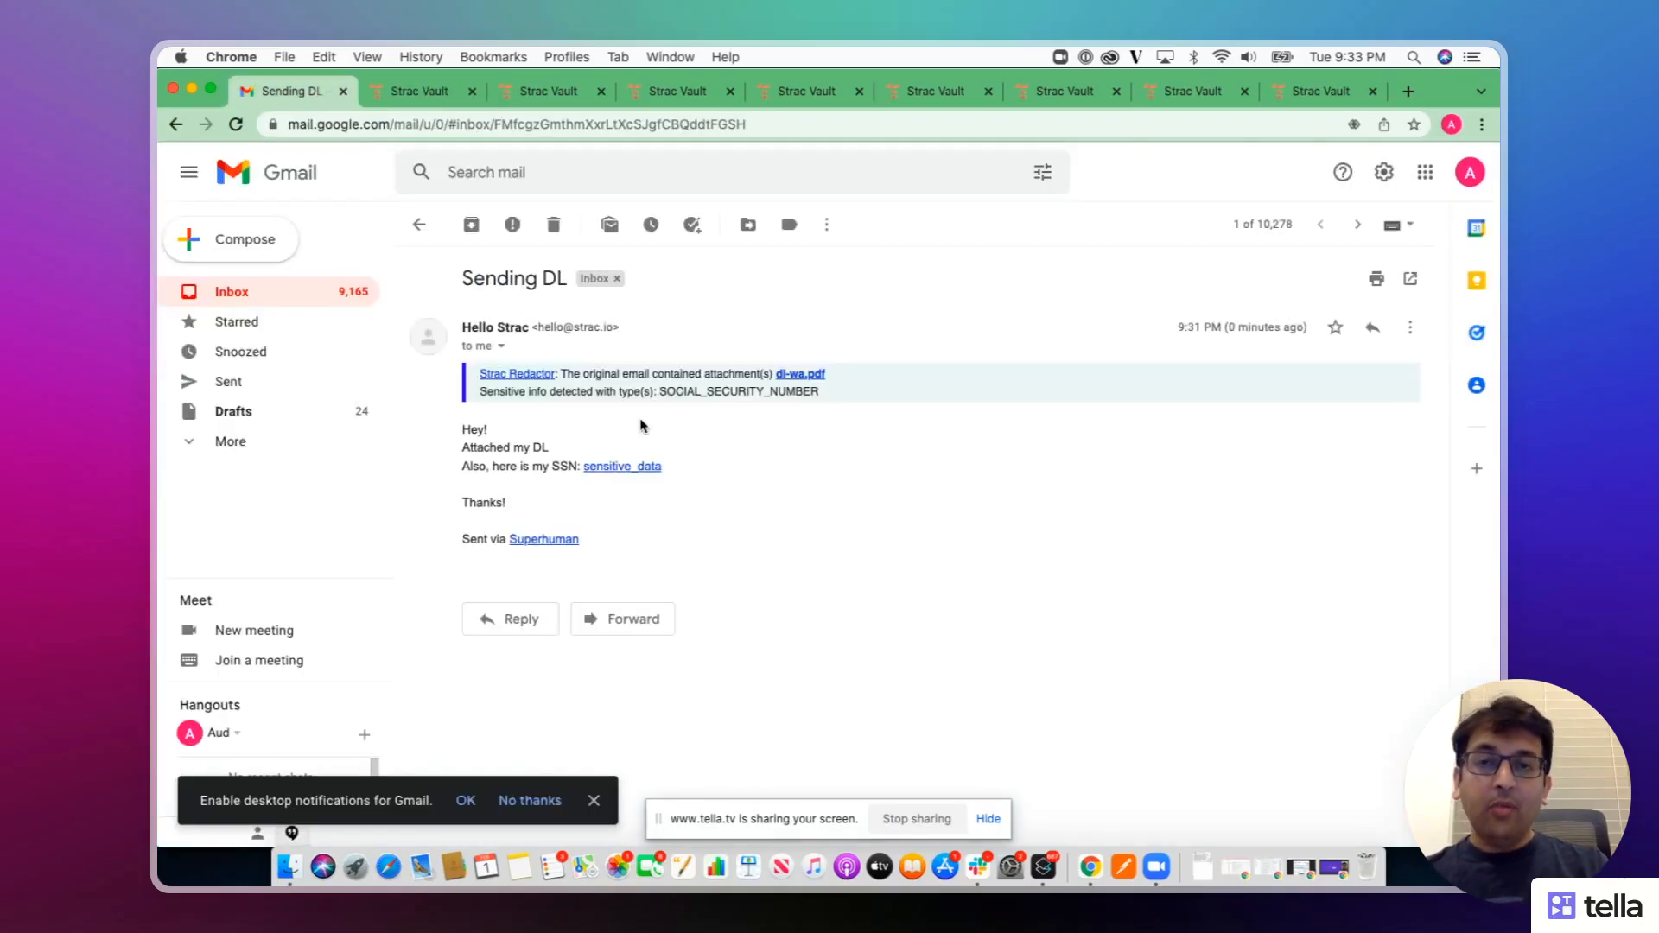